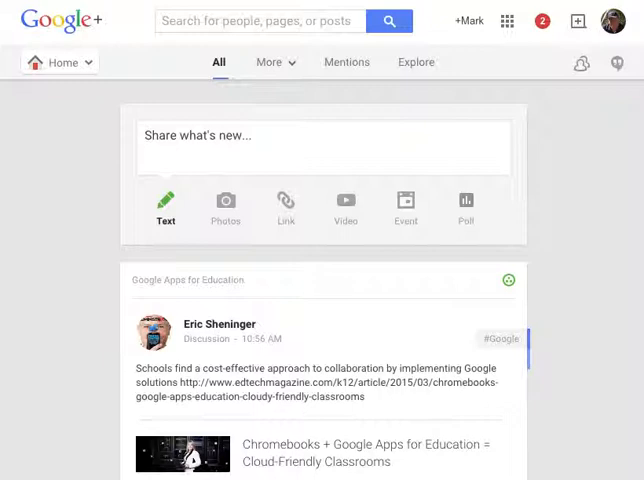
mouse_move(418, 68)
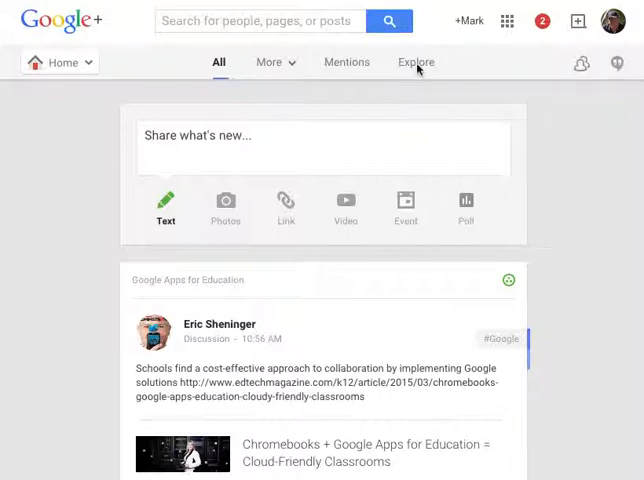
Switch from the Home stream to the Explore section.
left_click(415, 62)
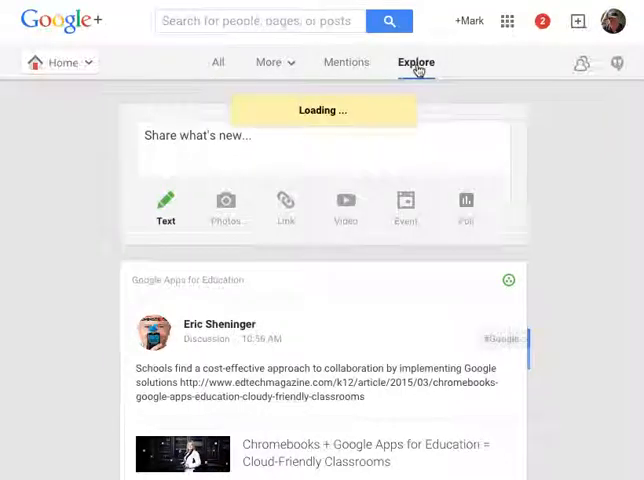
Let the Explore Google+ page finish loading its topic categories.
left_click(415, 62)
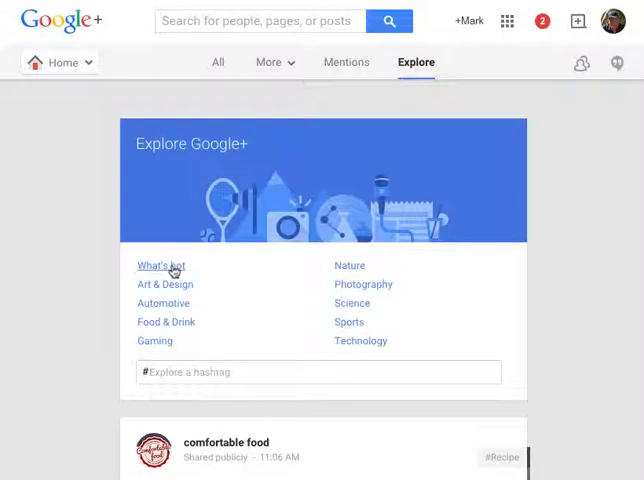
Go to What's hot and recommended from the Explore card.
left_click(161, 266)
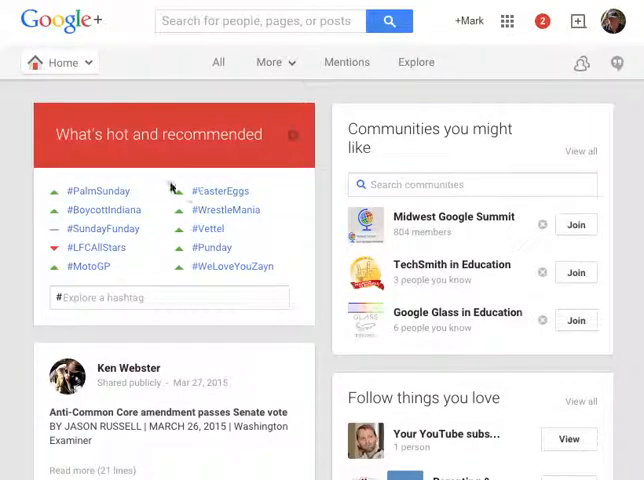
mouse_move(142, 161)
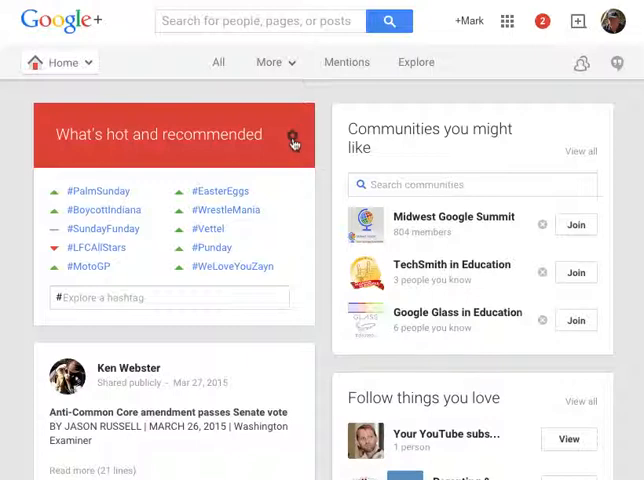
Uncheck 'Show posts in Home stream' in What's hot settings, then go Home.
left_click(293, 133)
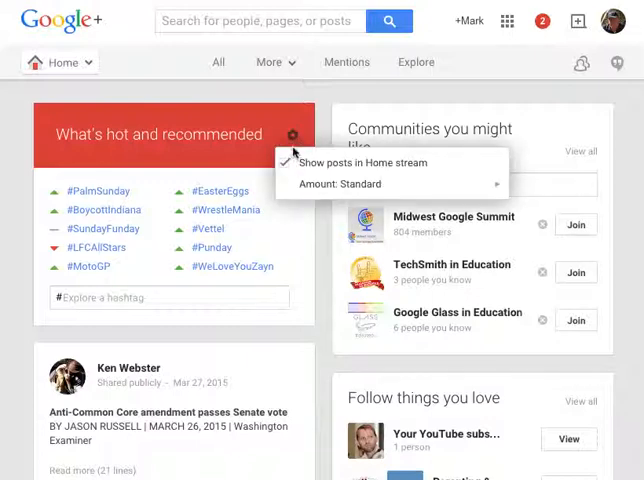
left_click(296, 163)
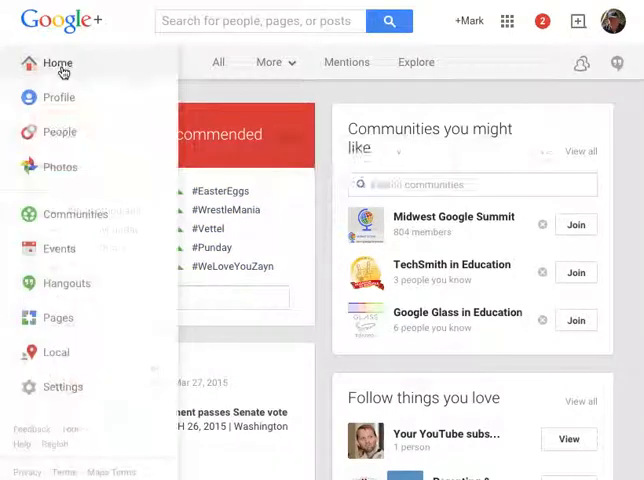
left_click(57, 63)
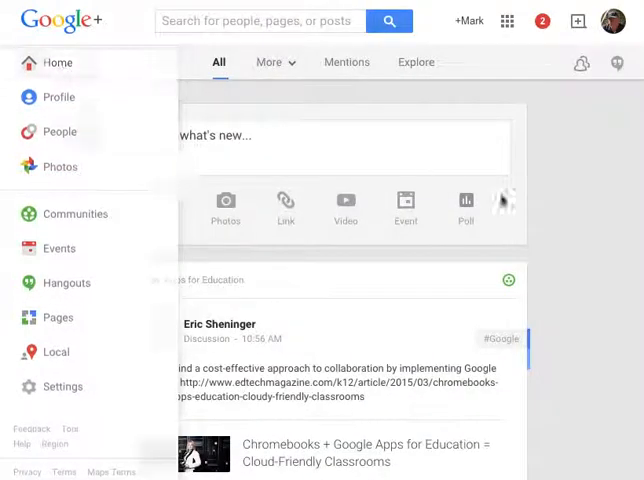